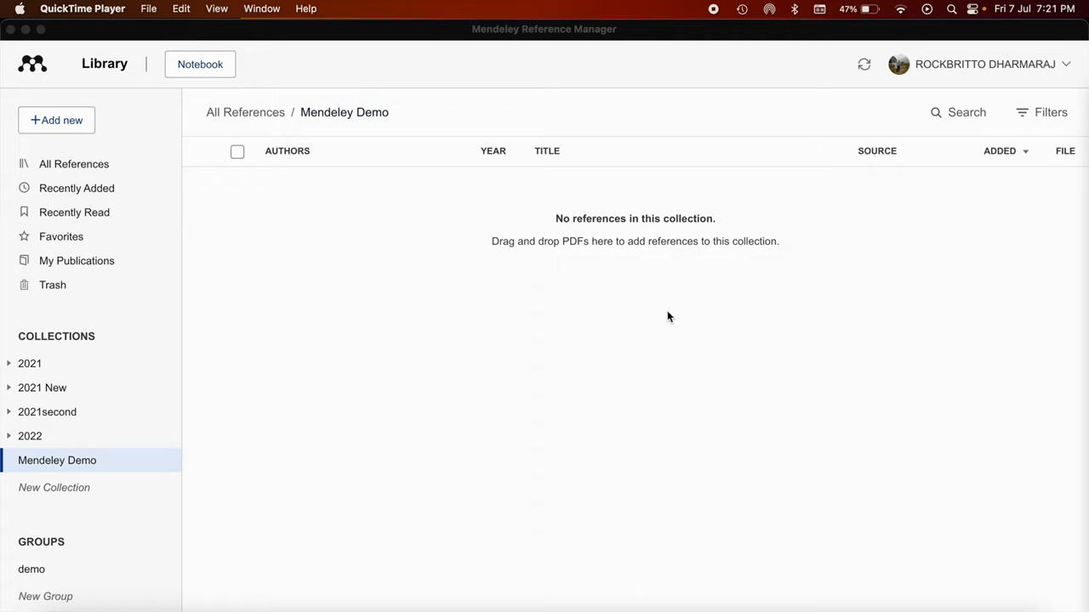
mouse_move(629, 167)
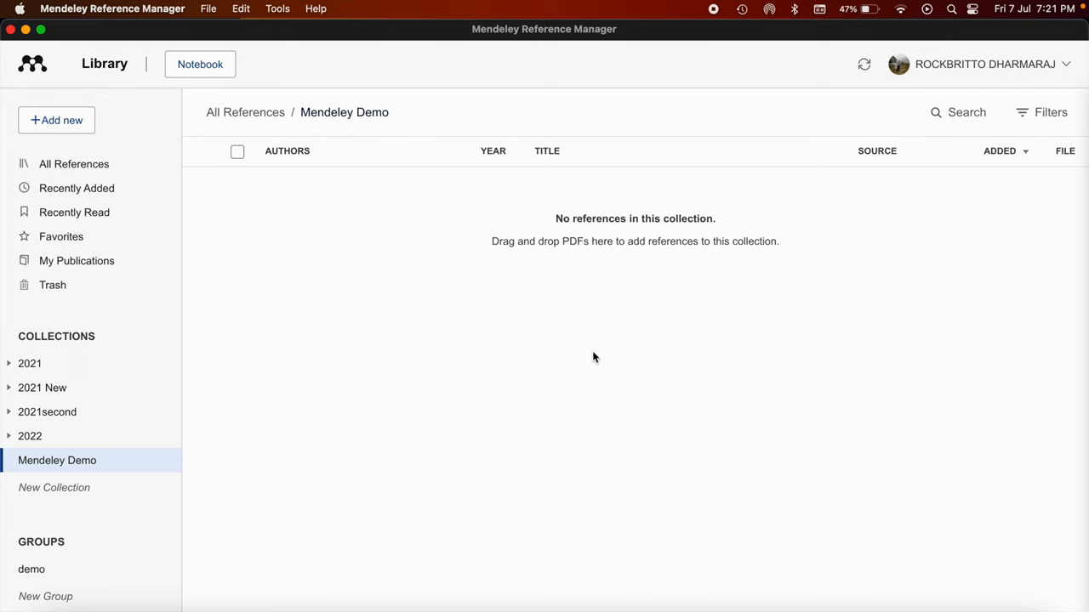
mouse_move(577, 41)
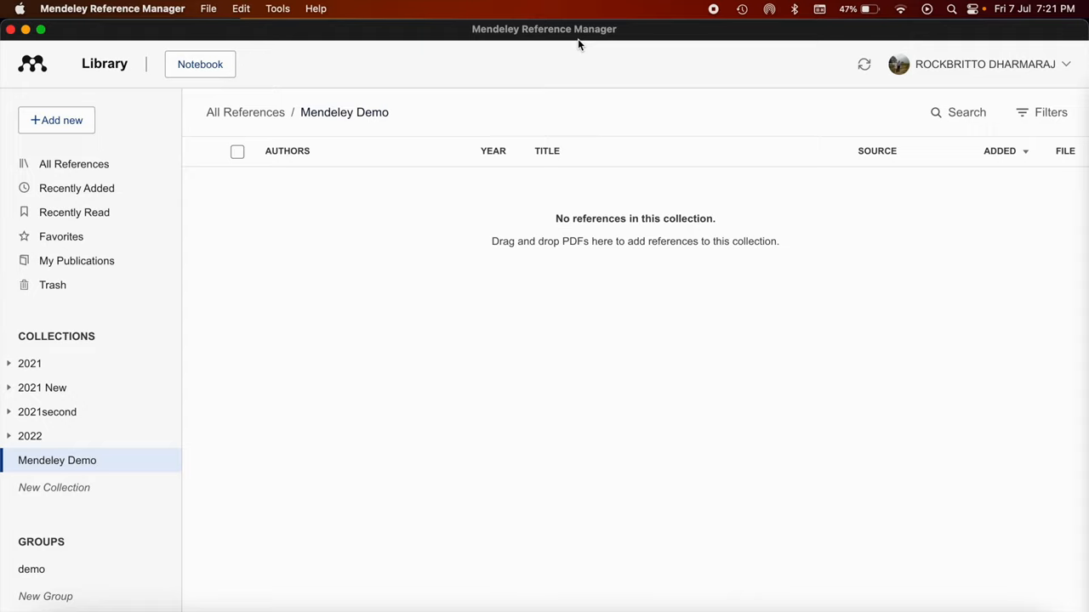
- From the Tools menu choose Search for articles online
left_click(277, 8)
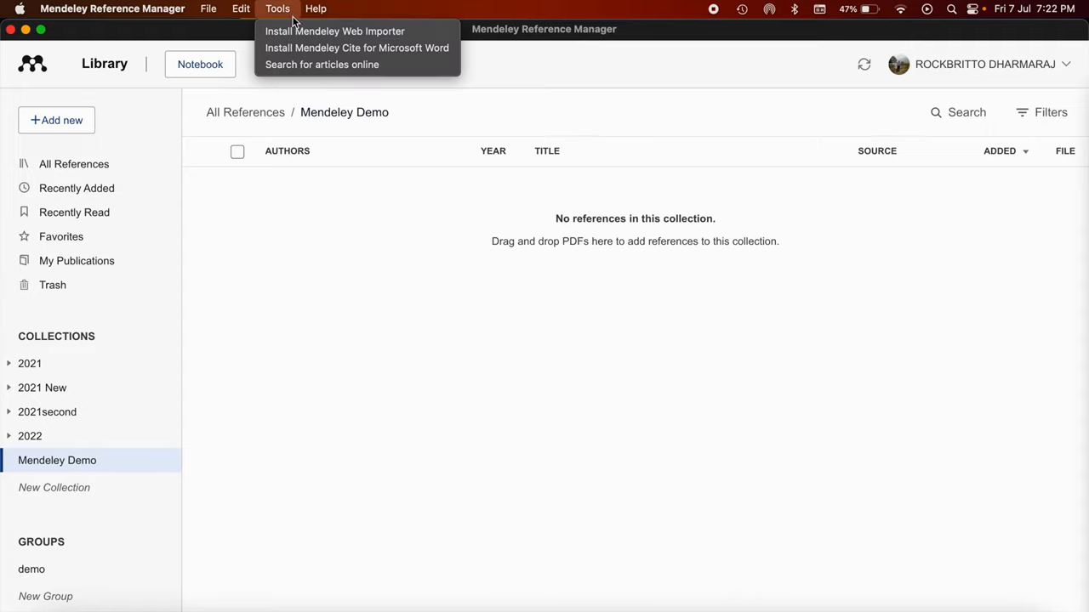
mouse_move(334, 30)
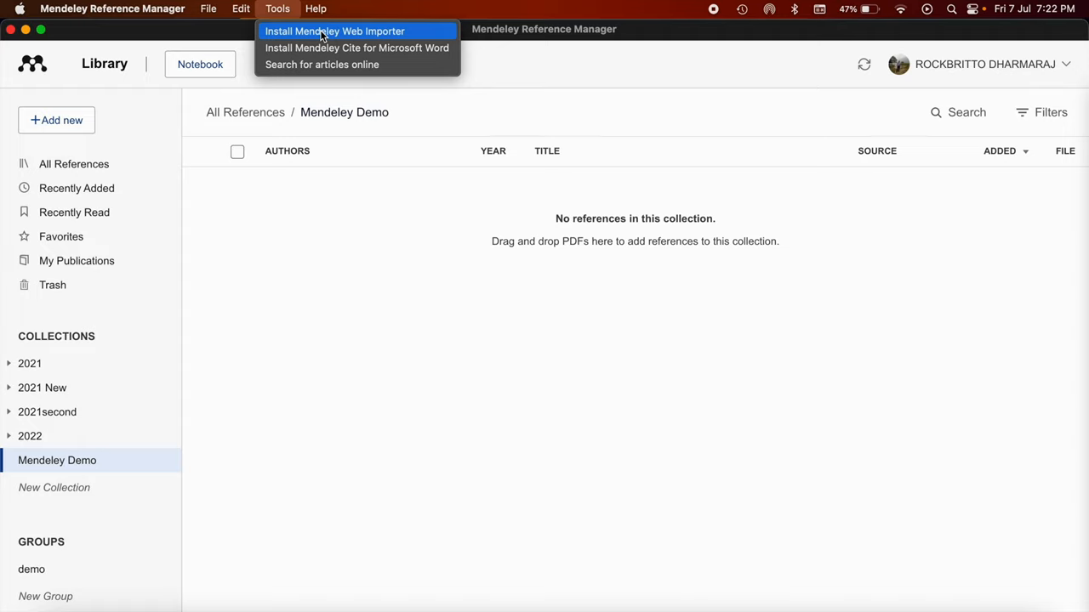
mouse_move(327, 48)
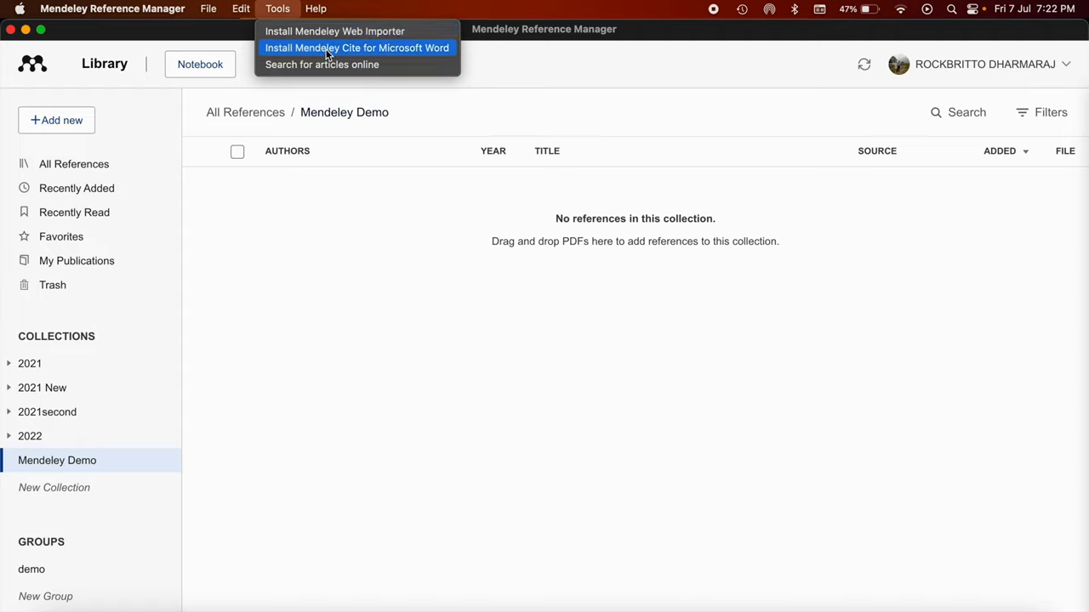
mouse_move(323, 65)
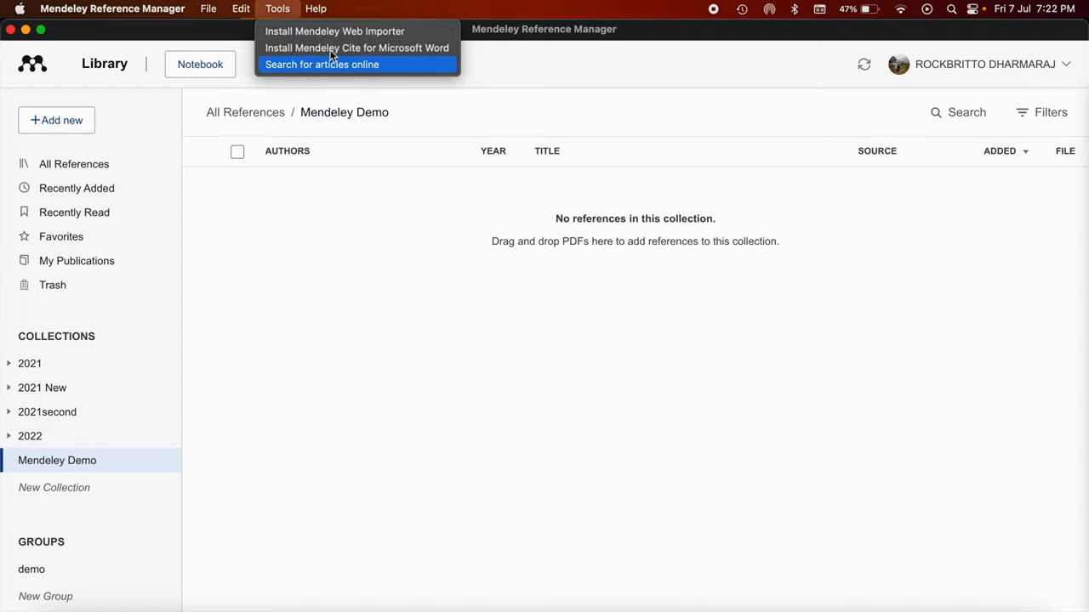
left_click(323, 65)
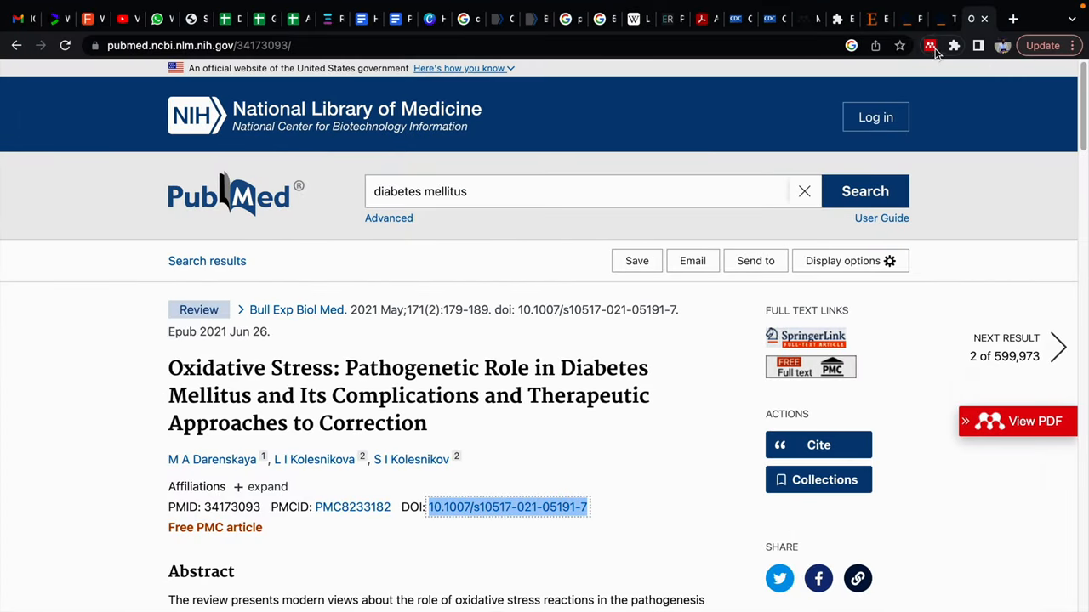
mouse_move(929, 44)
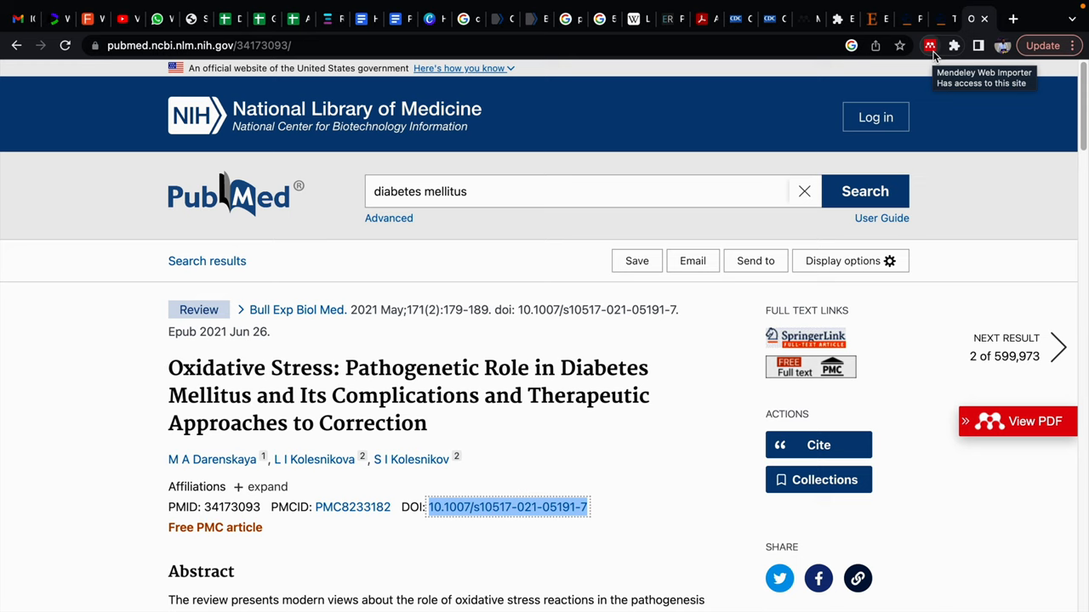
mouse_move(888, 168)
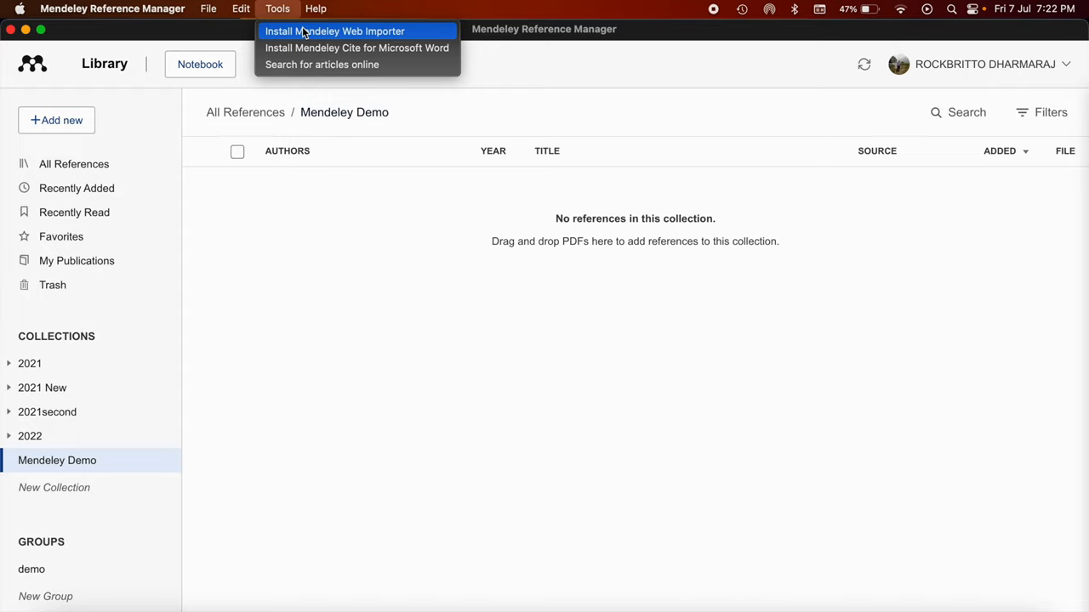
mouse_move(313, 48)
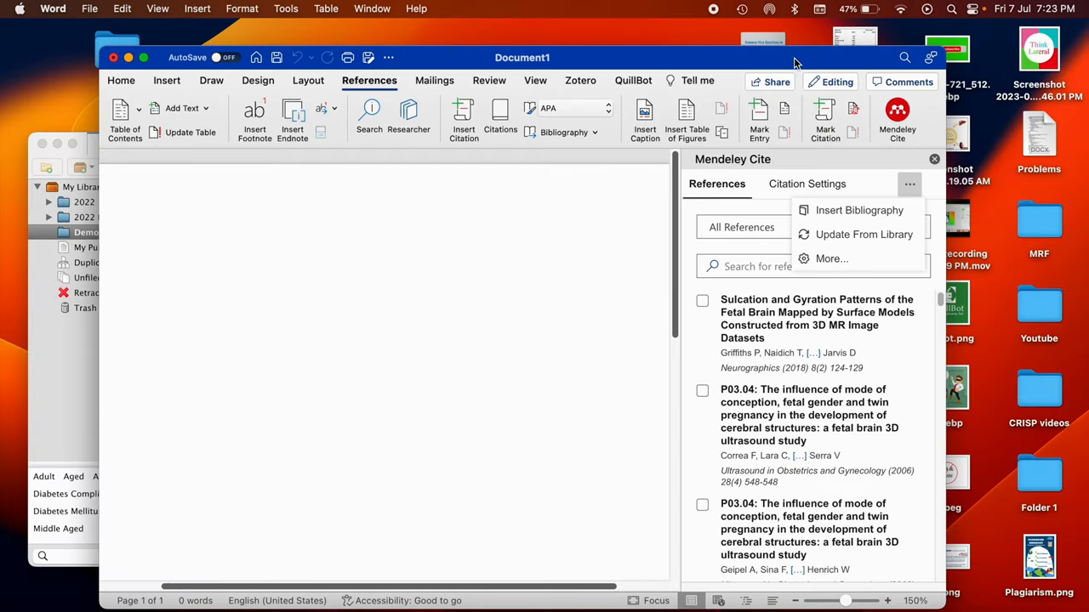
mouse_move(899, 116)
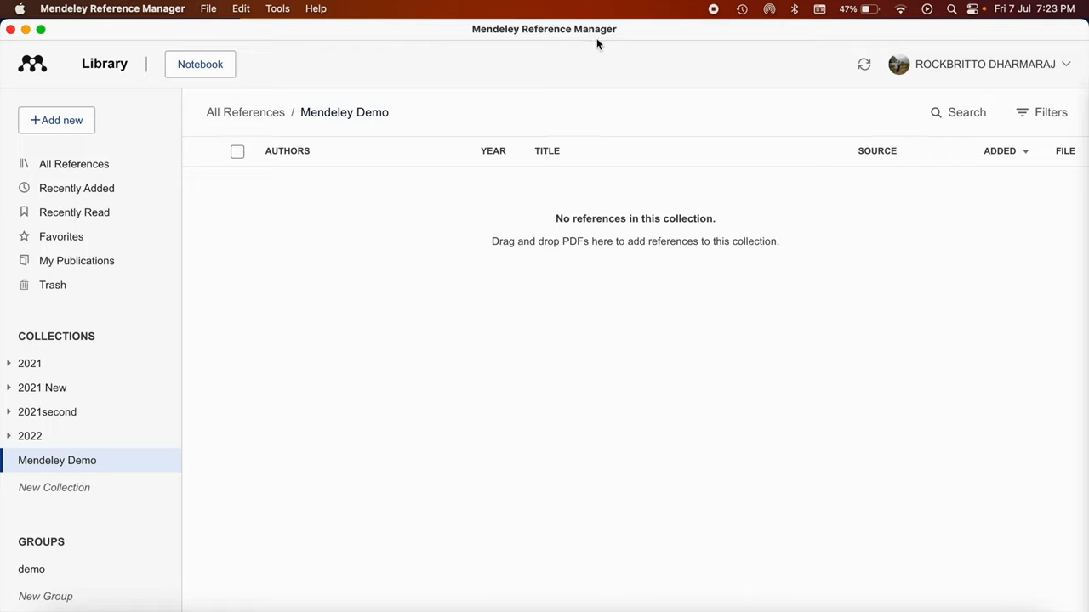
mouse_move(602, 71)
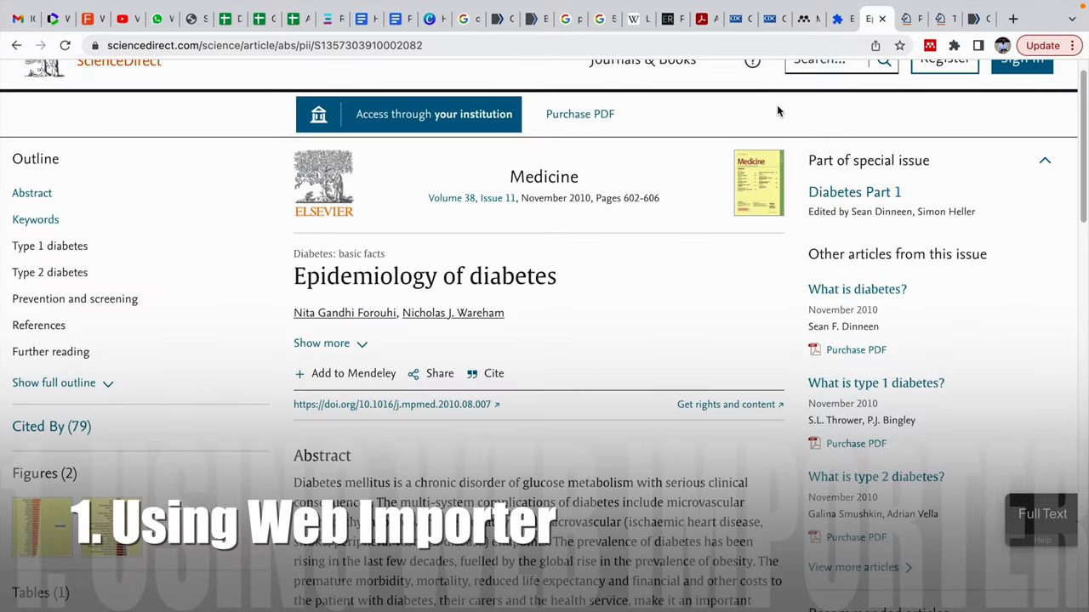
- Sign in to Mendeley Web Importer and add the Epidemiology of diabetes article to Mendeley Demo
left_click(929, 44)
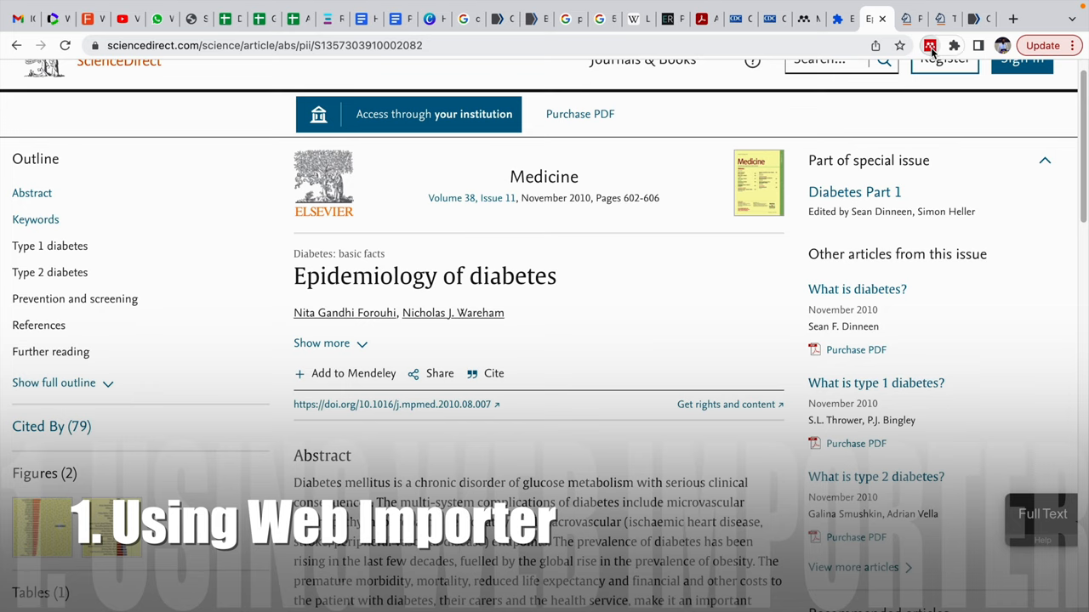
left_click(929, 44)
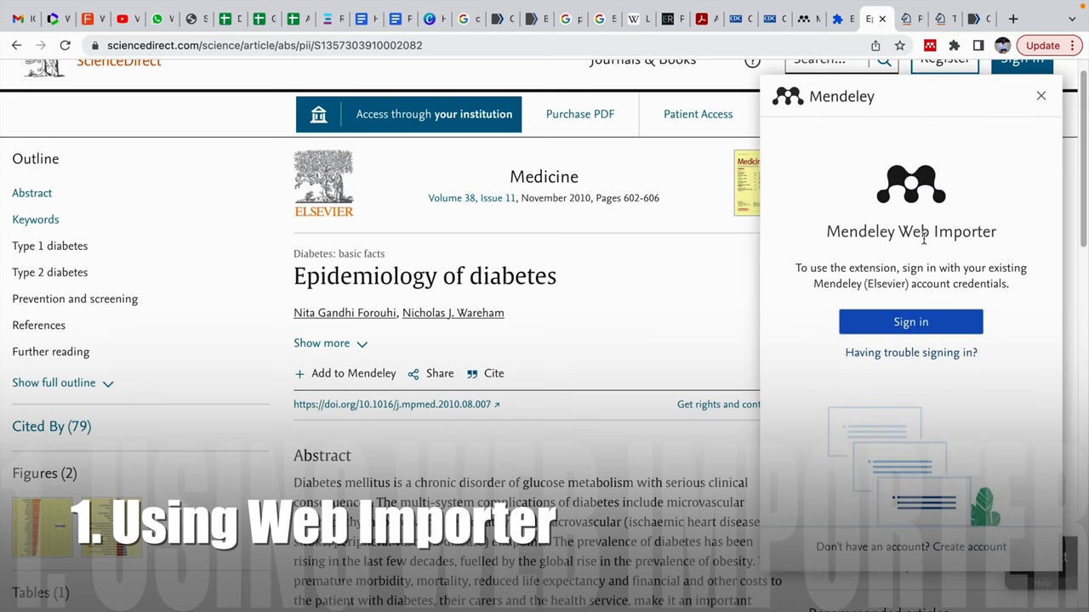
left_click(910, 322)
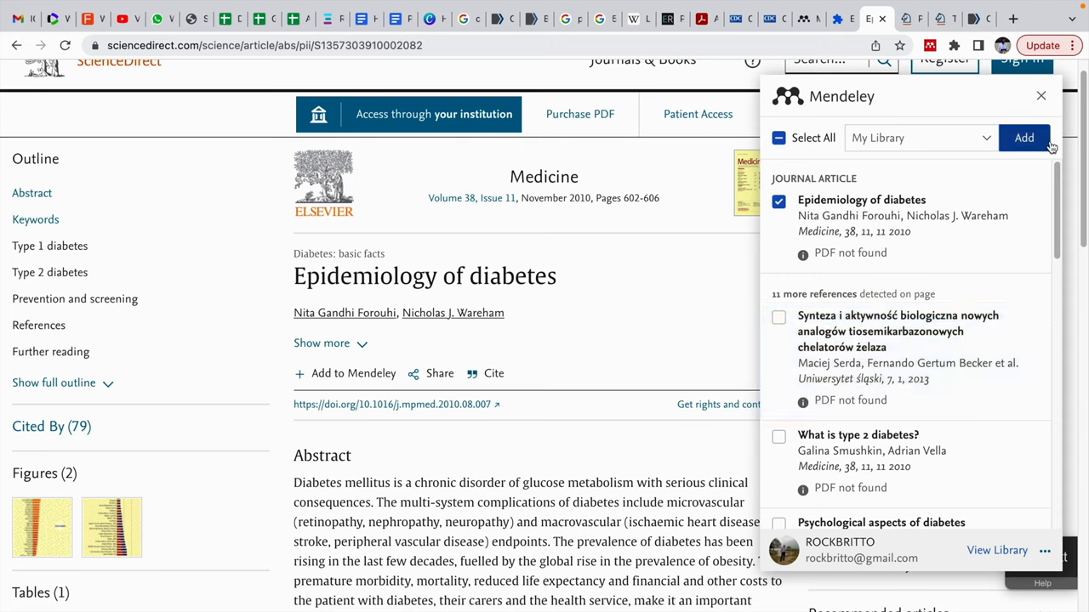
left_click(1024, 138)
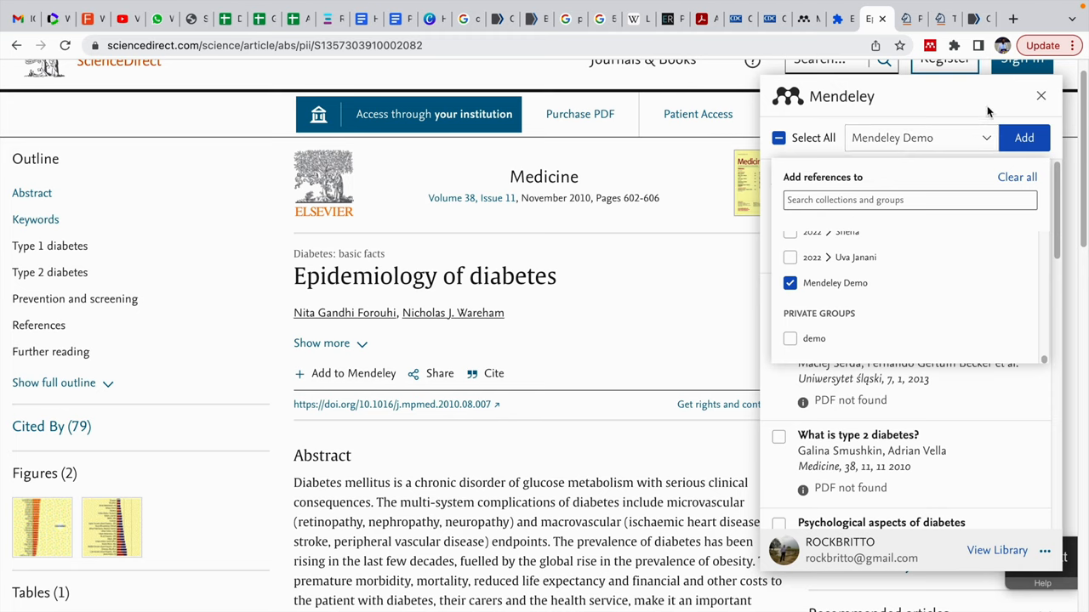
left_click(1024, 138)
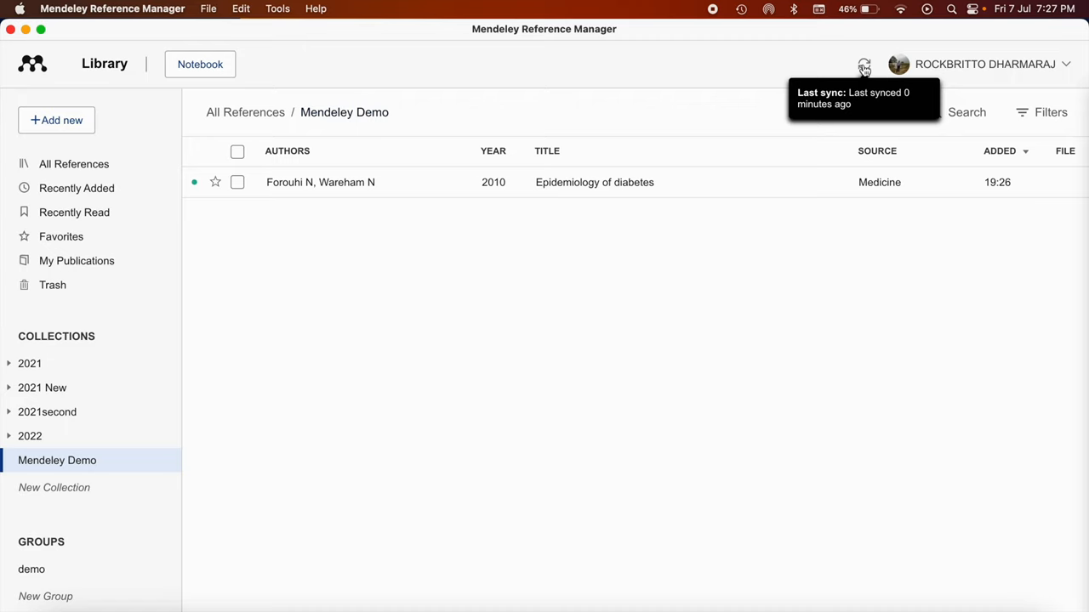
mouse_move(824, 221)
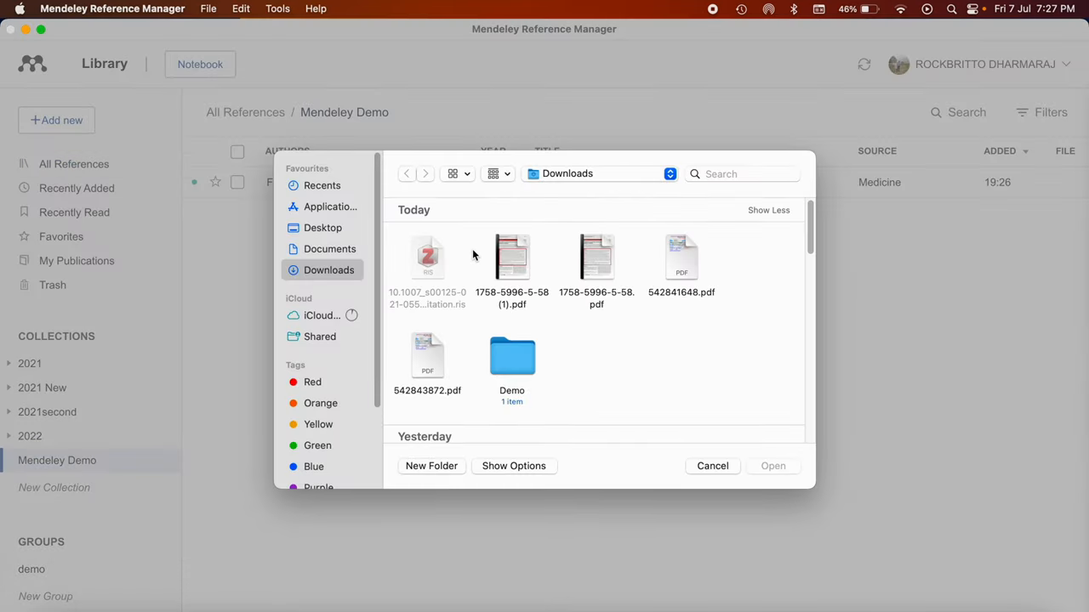
- Pick the downloaded PDF in the Downloads folder for import
left_click(773, 466)
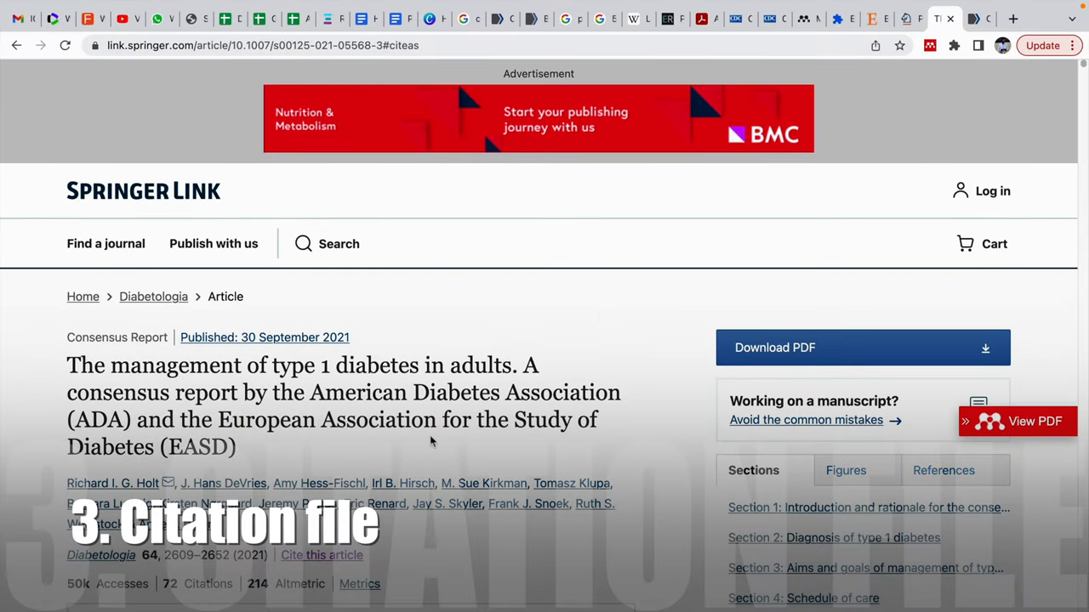
- Scroll the SpringerLink article page down to the Cite this article link
scroll("down", 3)
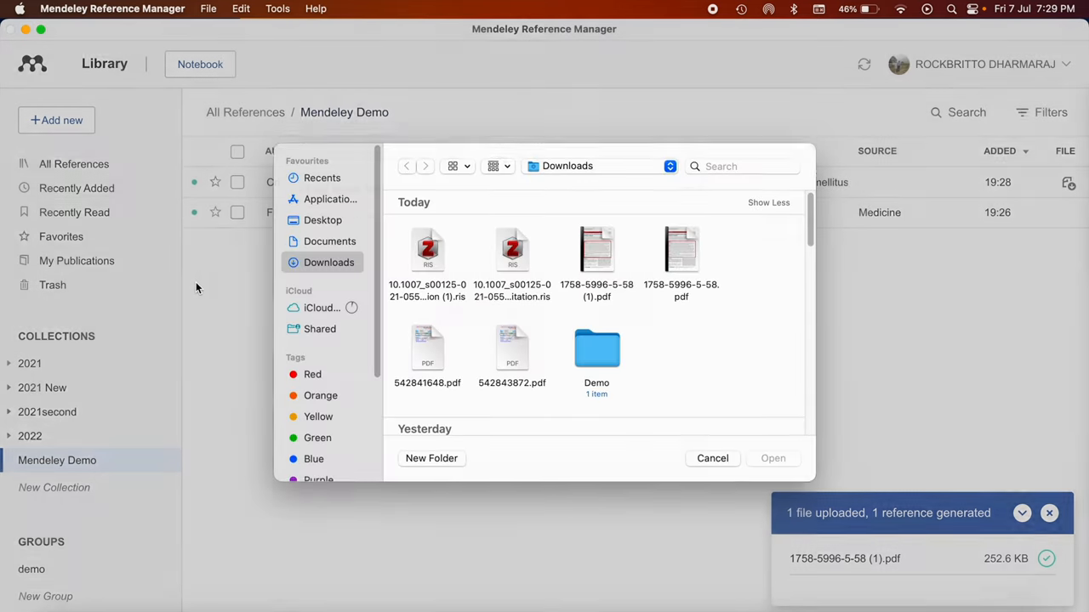
- Select the downloaded .ris citation file of the type 1 diabetes consensus report for import
left_click(773, 458)
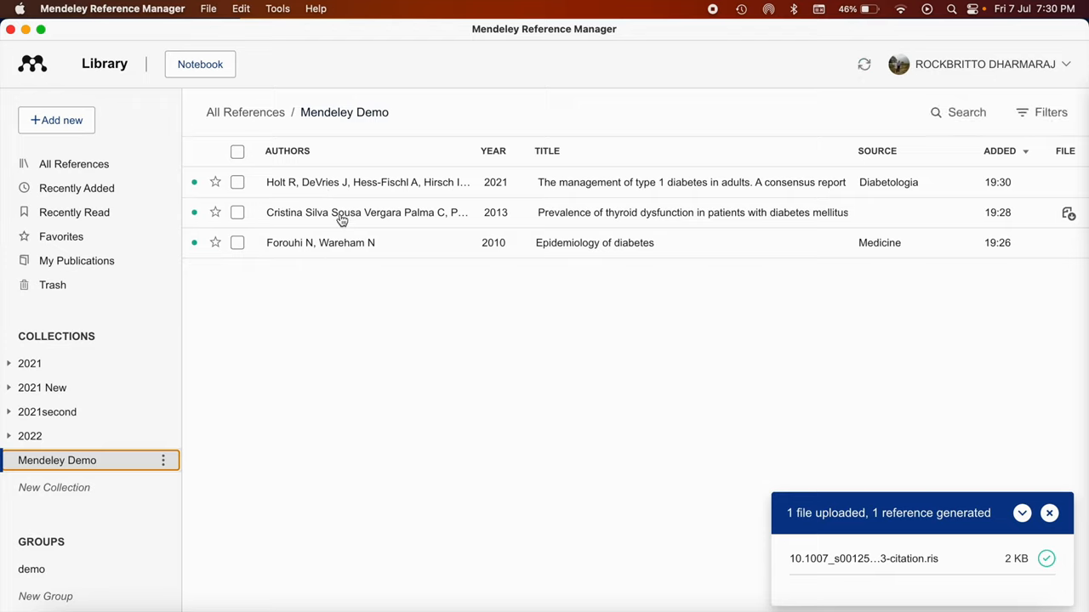
mouse_move(343, 187)
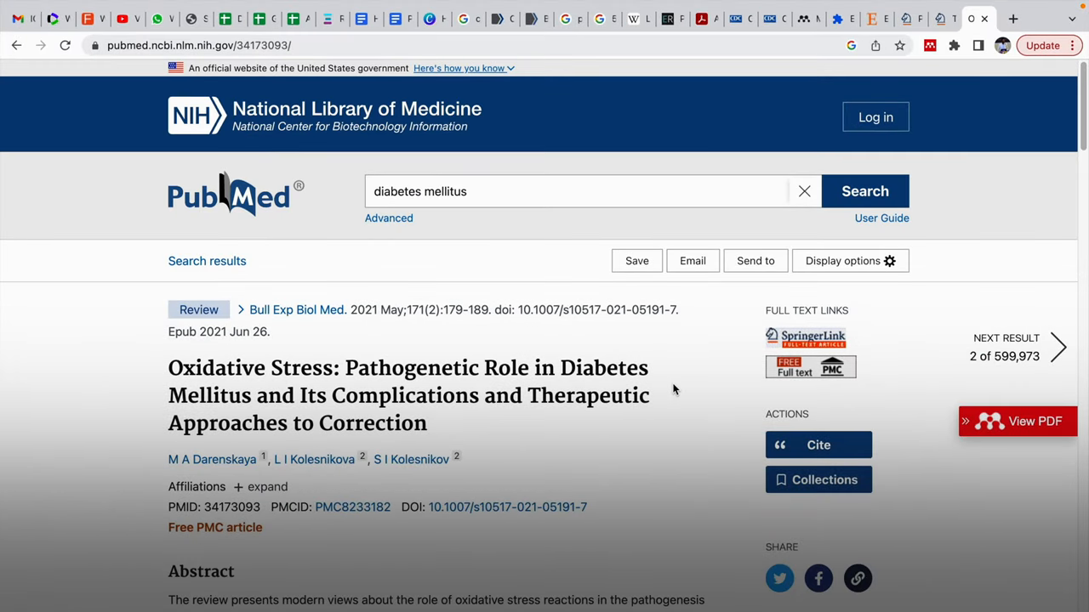
mouse_move(340, 473)
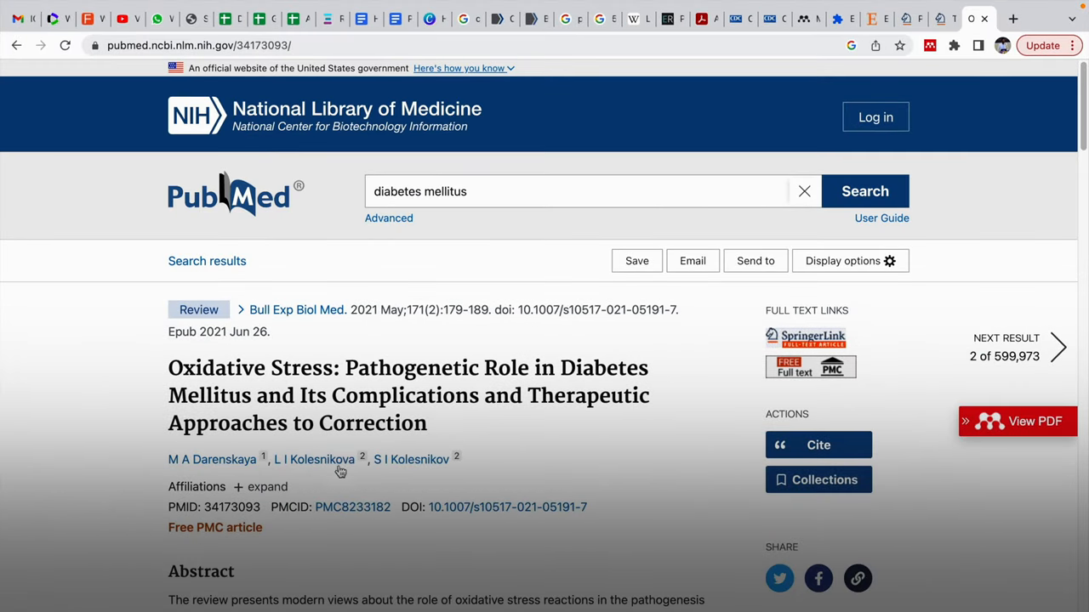
mouse_move(460, 510)
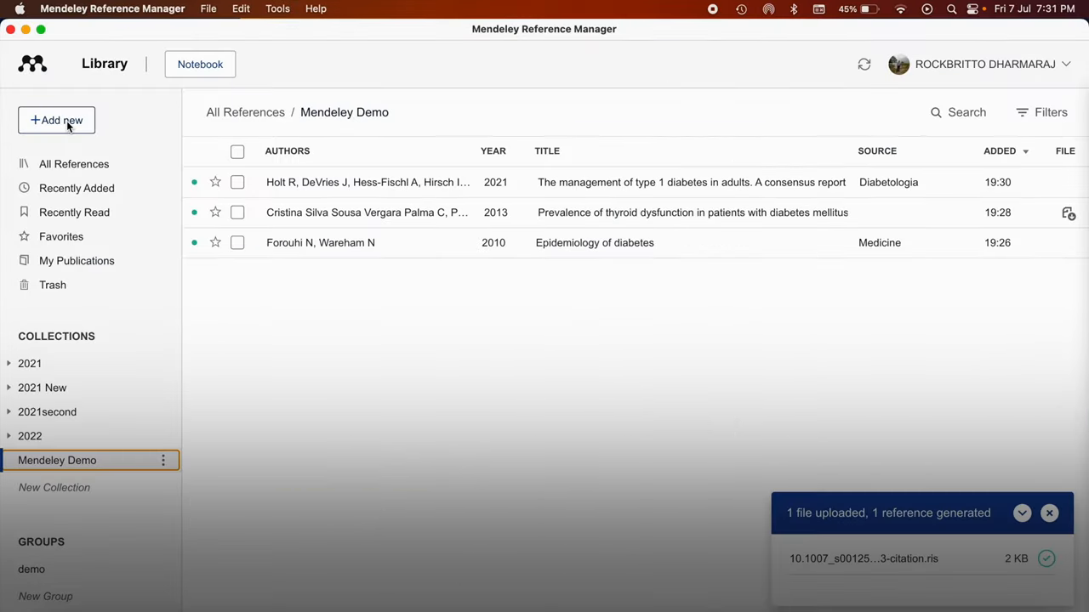
left_click(57, 119)
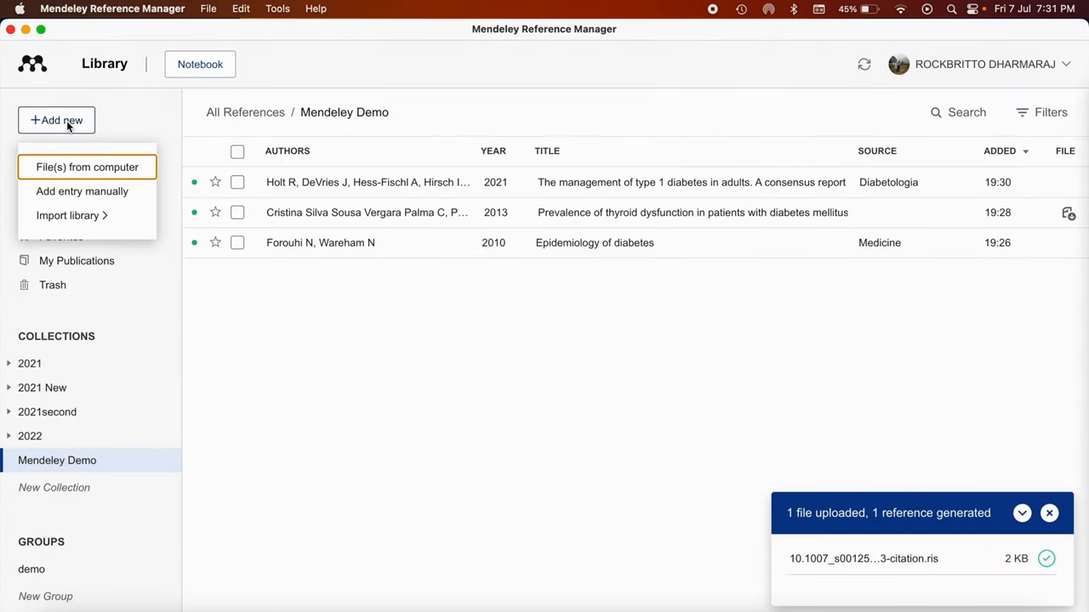
left_click(81, 191)
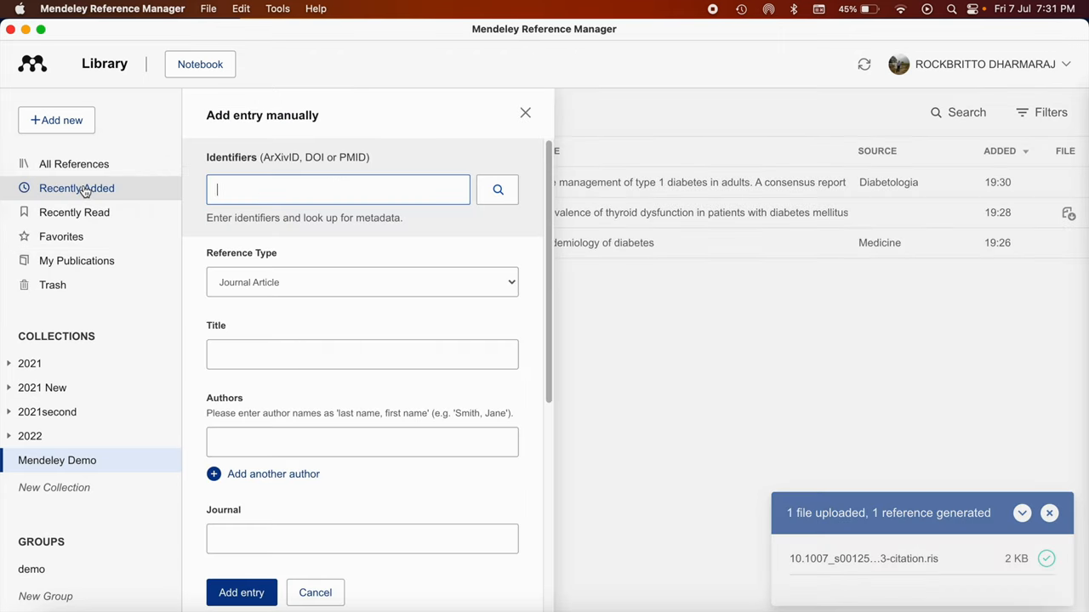
mouse_move(316, 168)
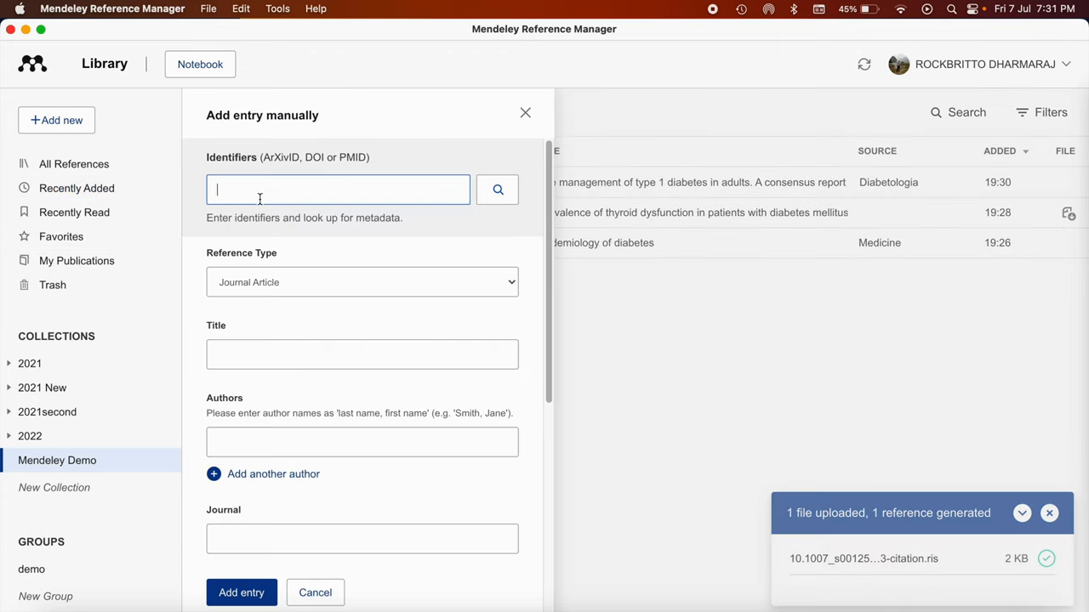
type("10.1007/s10517-021-05191-7")
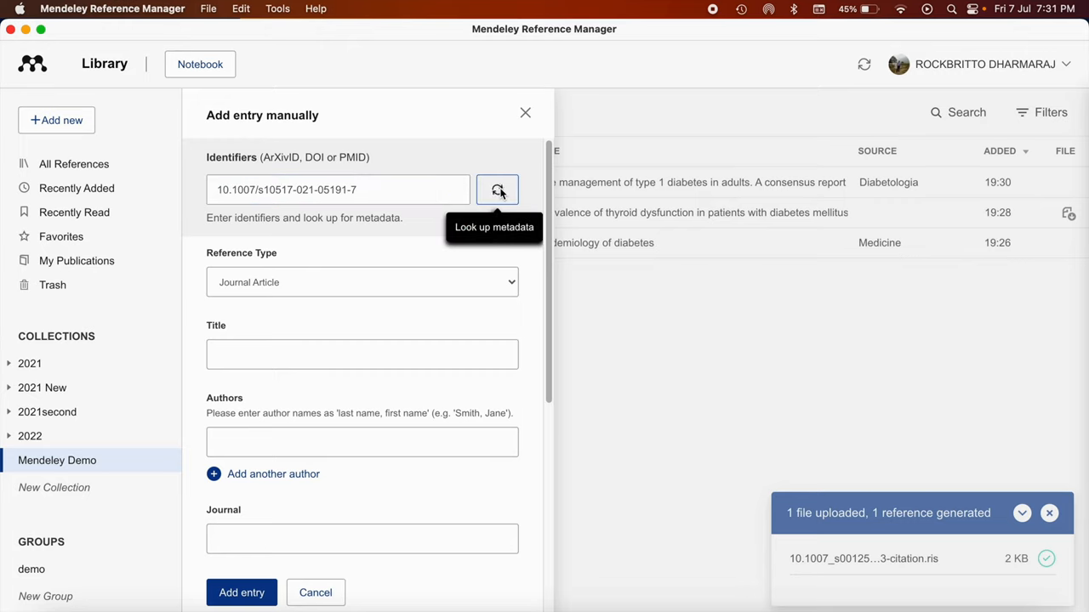
left_click(497, 189)
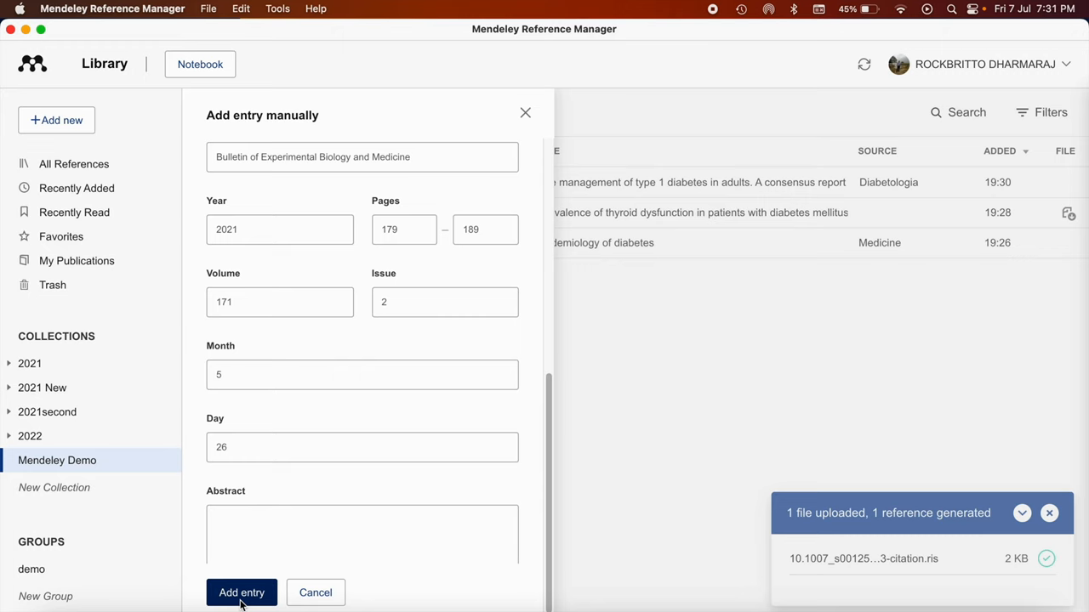
left_click(241, 592)
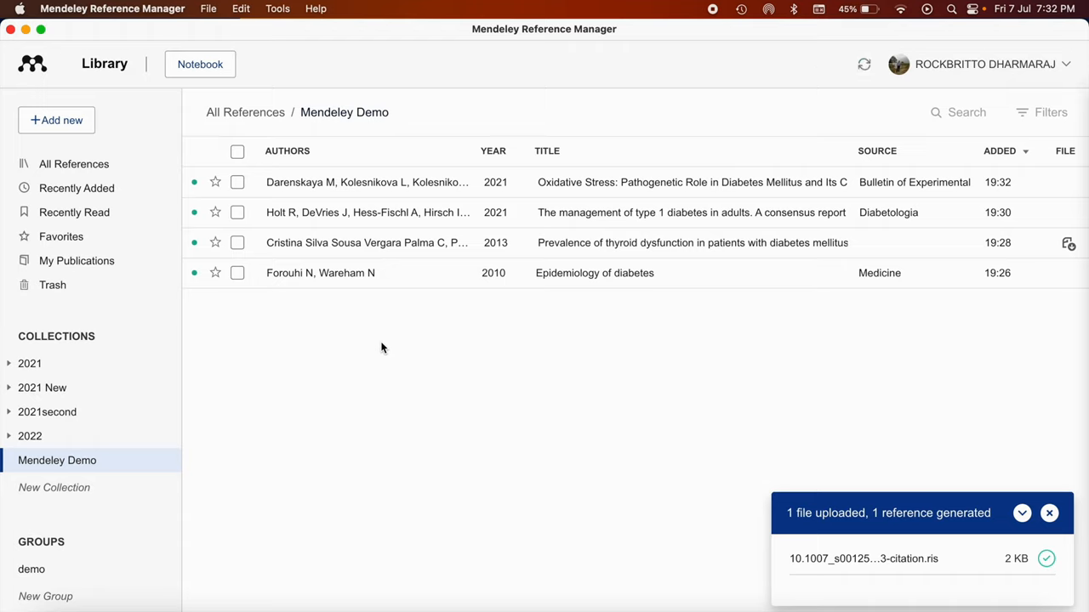
- Manually enter the 2023 Diabetes article from the Indian Journal of Community health and medicine and save it
left_click(57, 120)
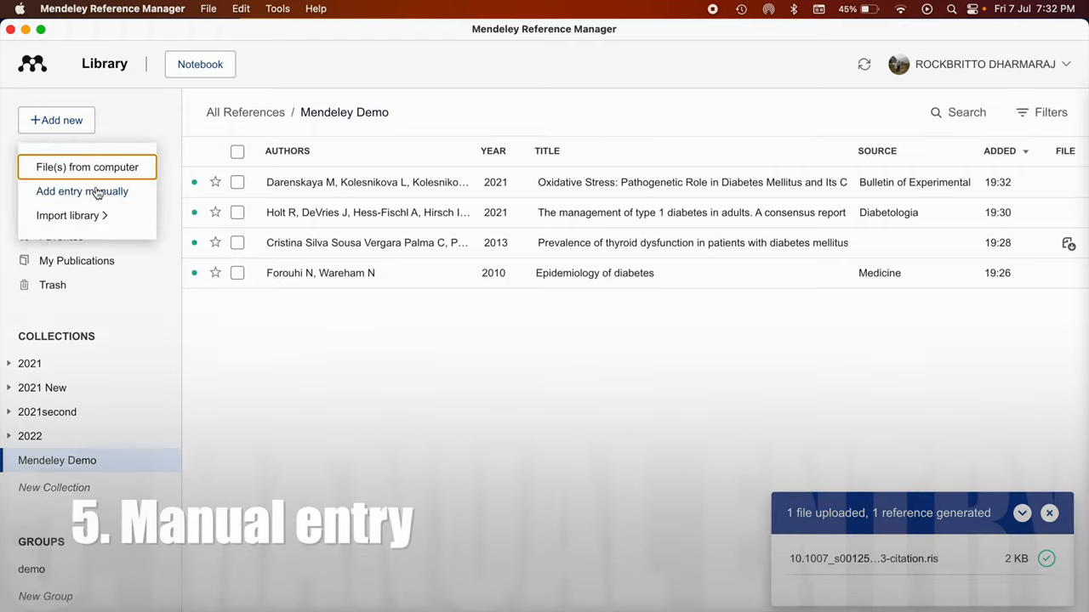
left_click(82, 191)
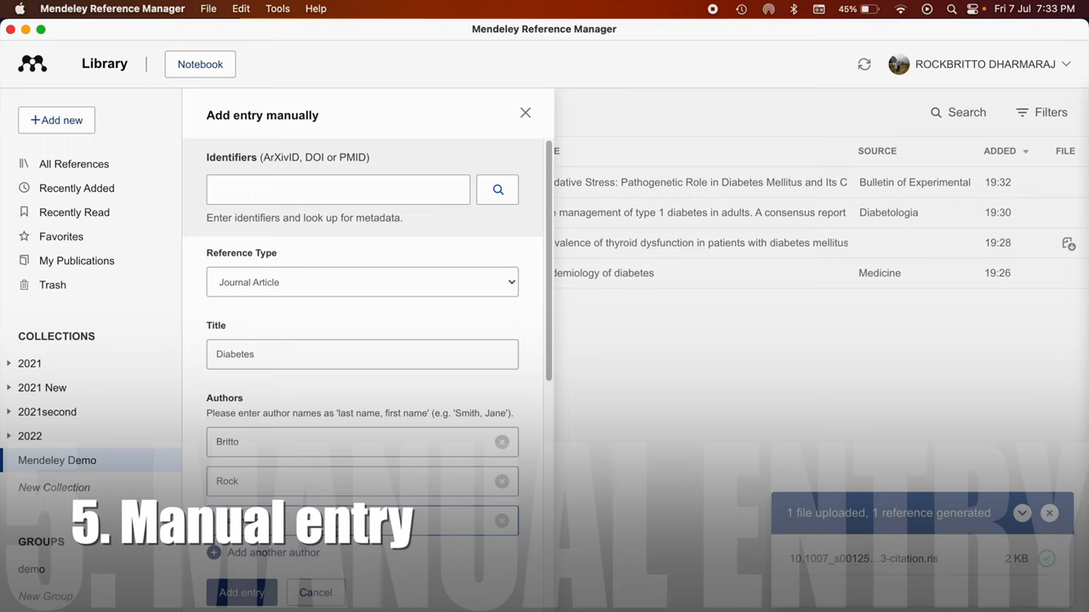
type("Indian Journal of Community health")
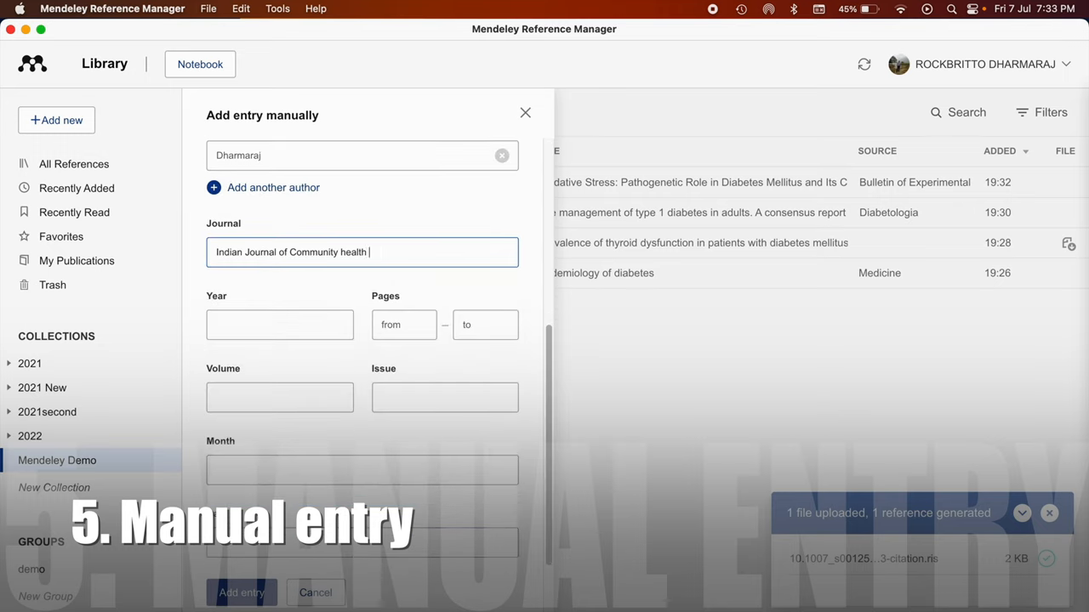
type("and medicine")
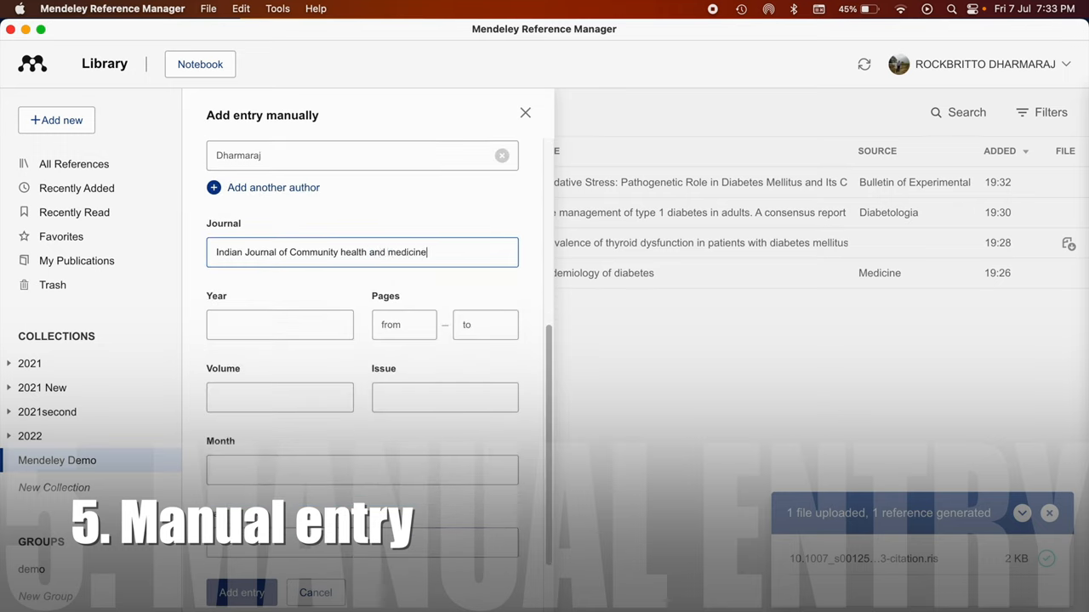
type("2023")
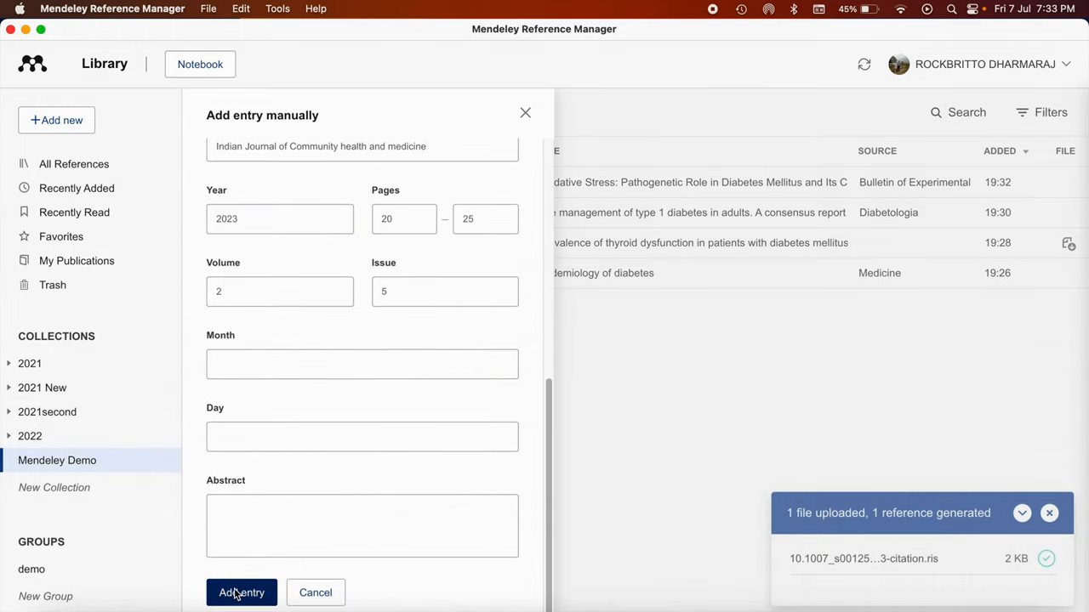
left_click(242, 592)
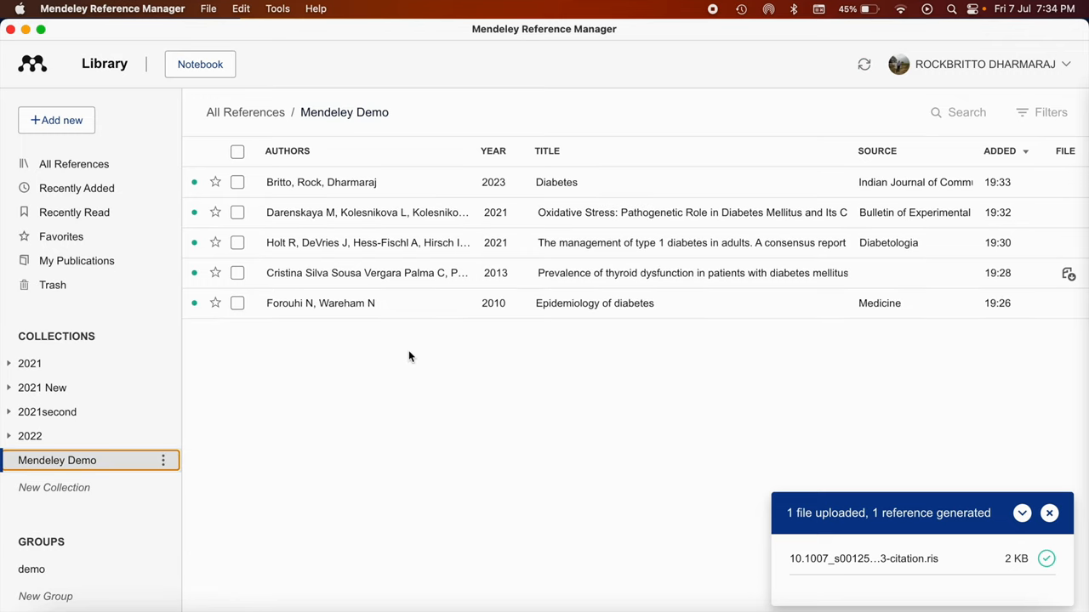
mouse_move(446, 303)
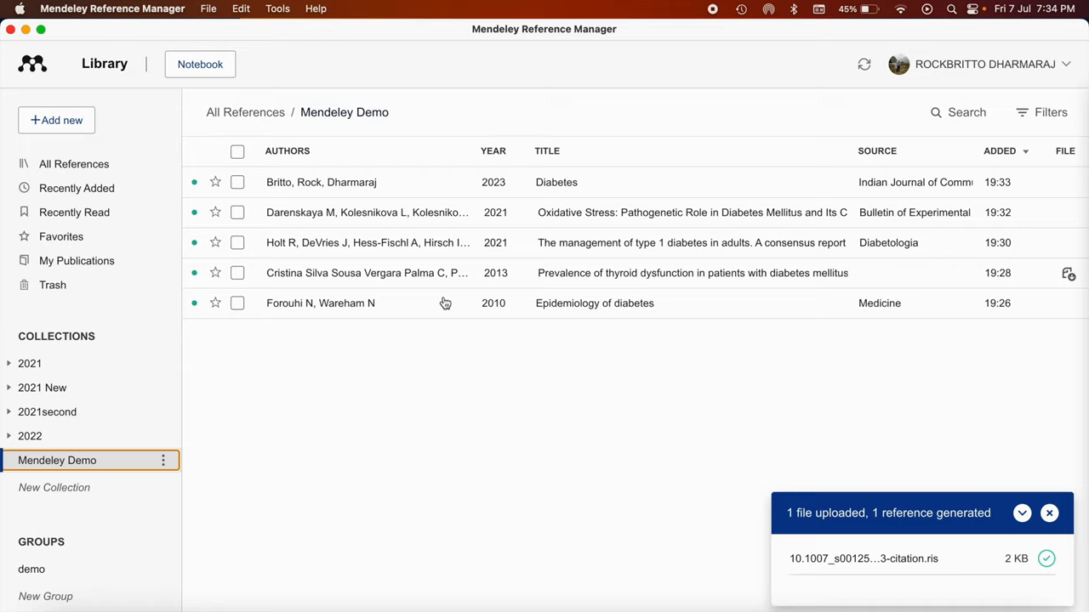
mouse_move(453, 282)
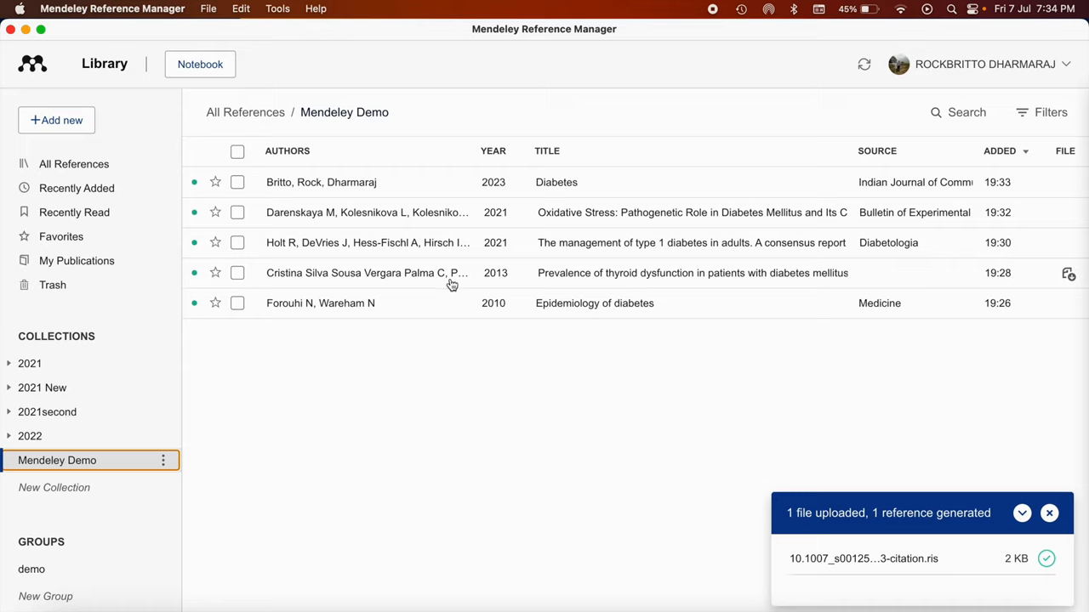
mouse_move(464, 255)
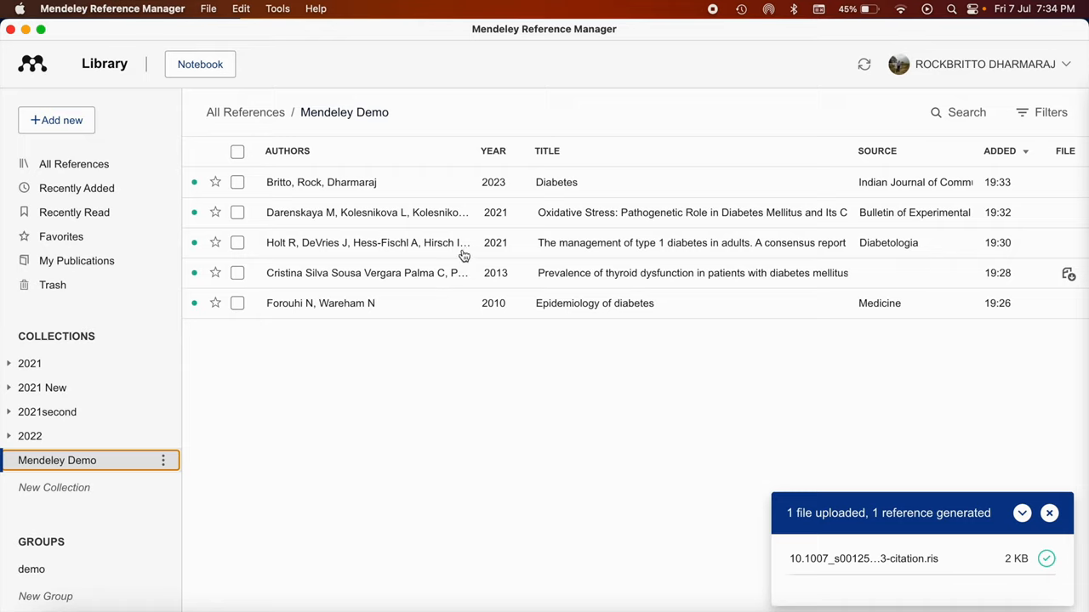
mouse_move(477, 223)
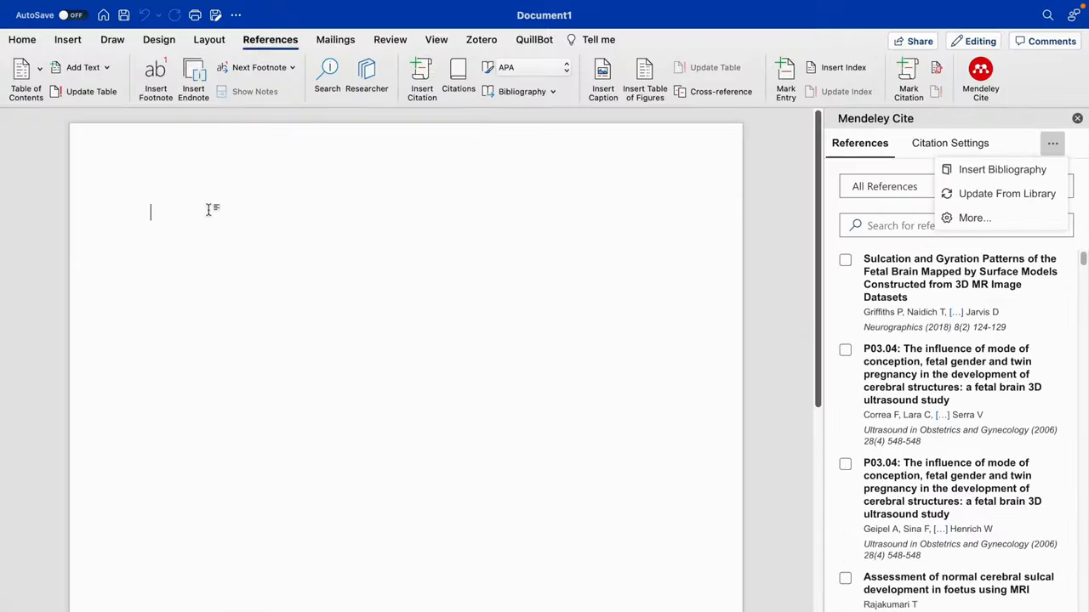
- Update the Mendeley Cite panel from the library so it lists the new references
left_click(1051, 143)
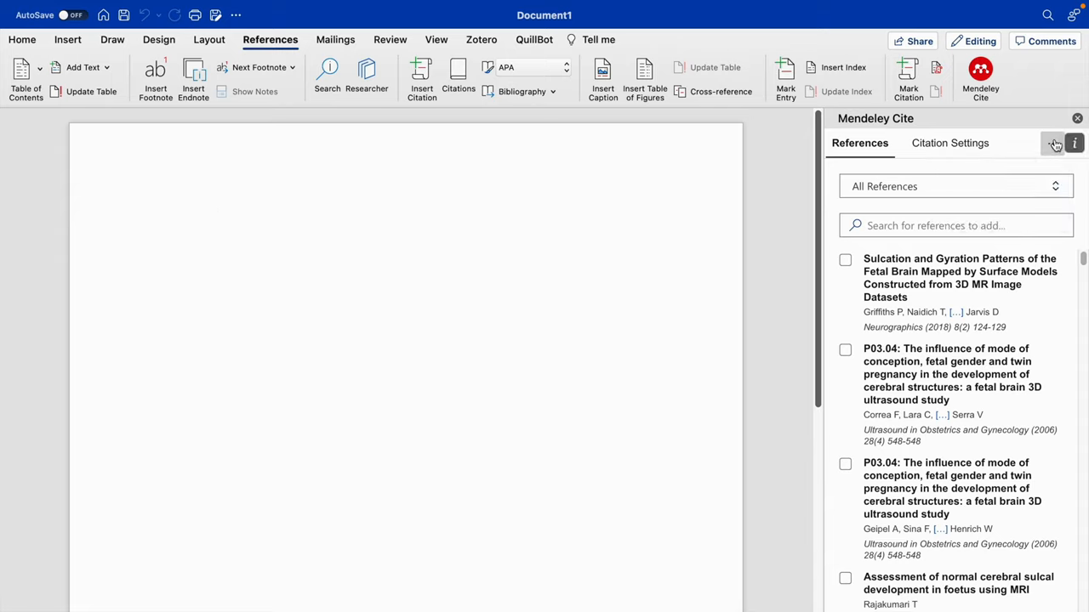
left_click(1055, 143)
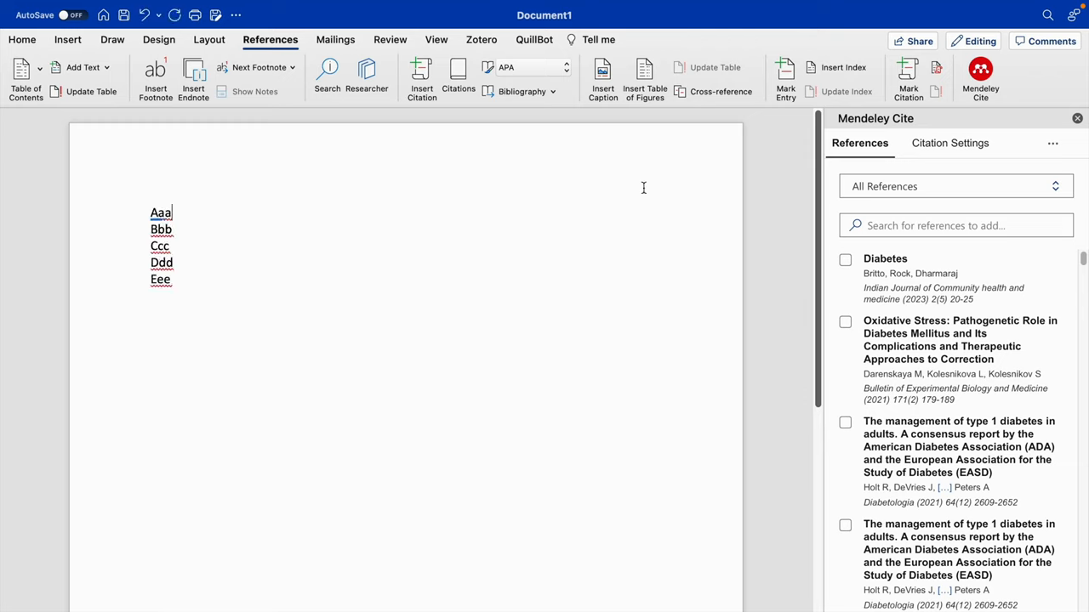
- Cite the Diabetes, oxidative stress and type 1 consensus references after lines Aaa, Bbb and Ccc
left_click(843, 259)
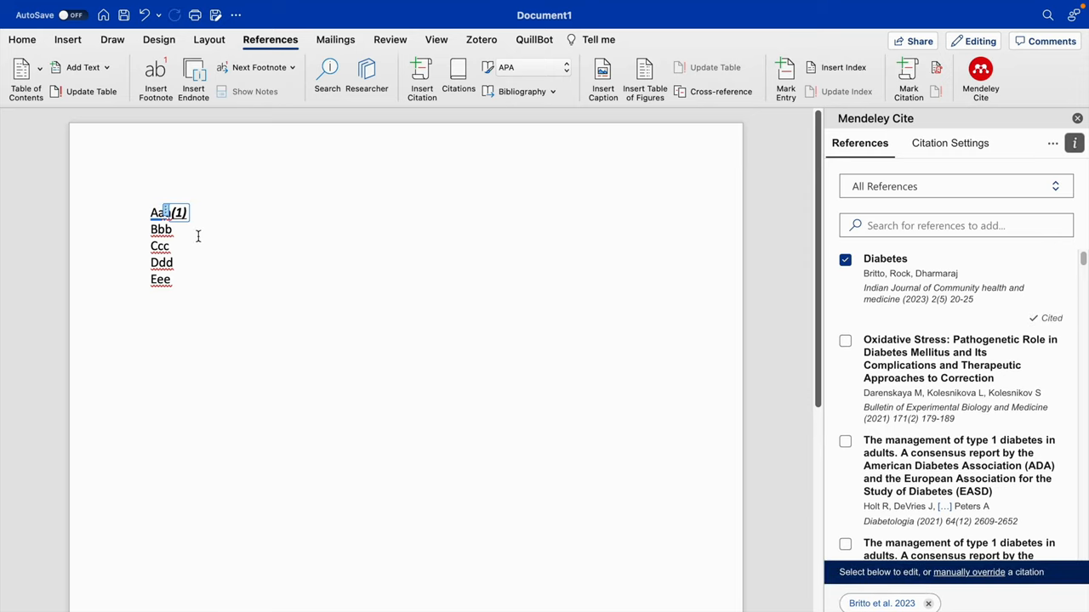
left_click(843, 340)
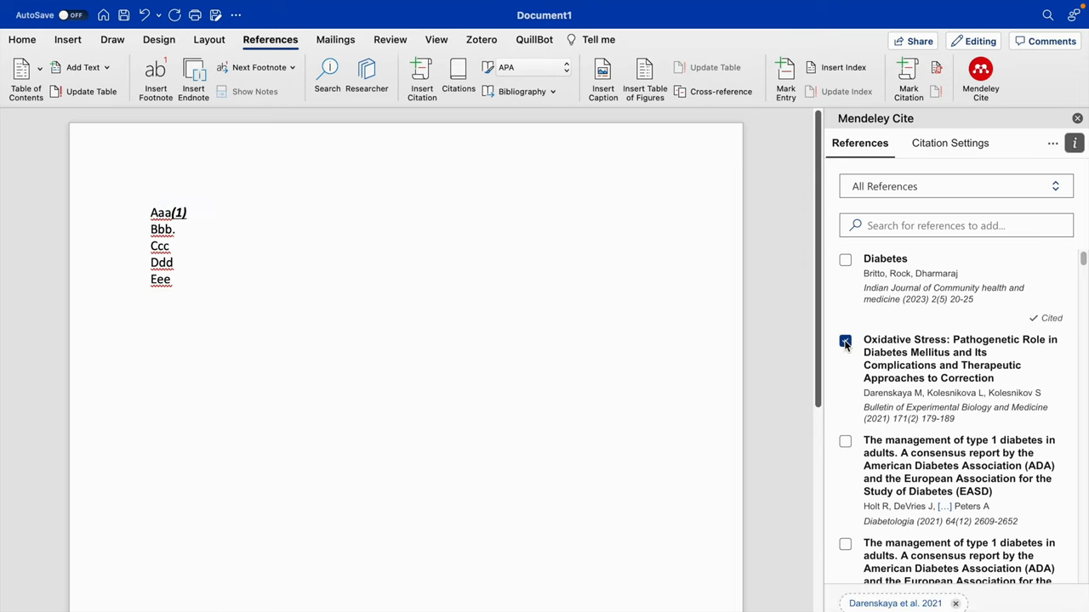
left_click(844, 340)
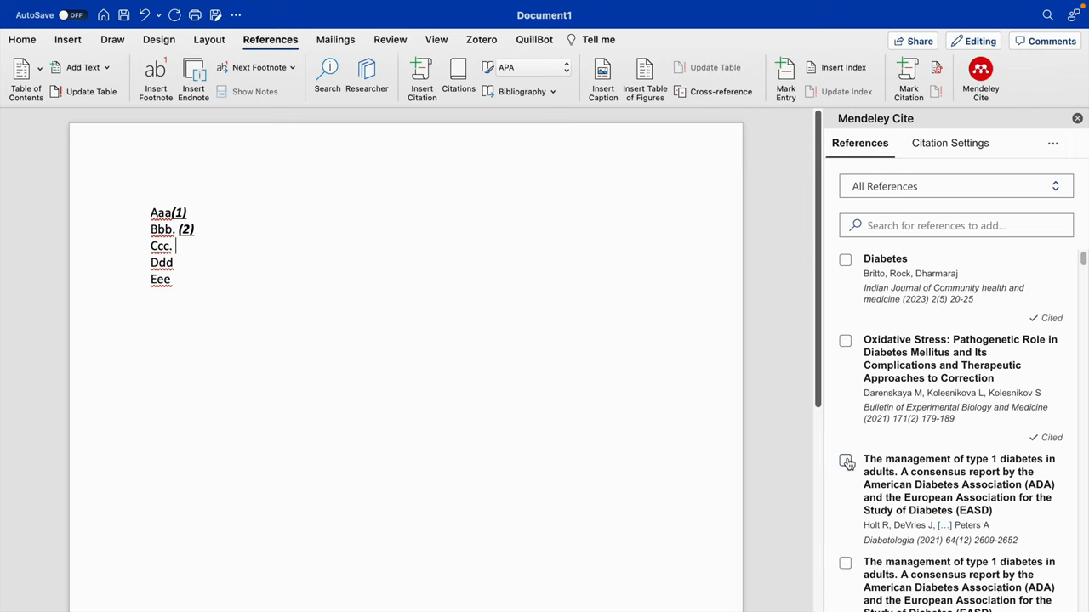
left_click(844, 463)
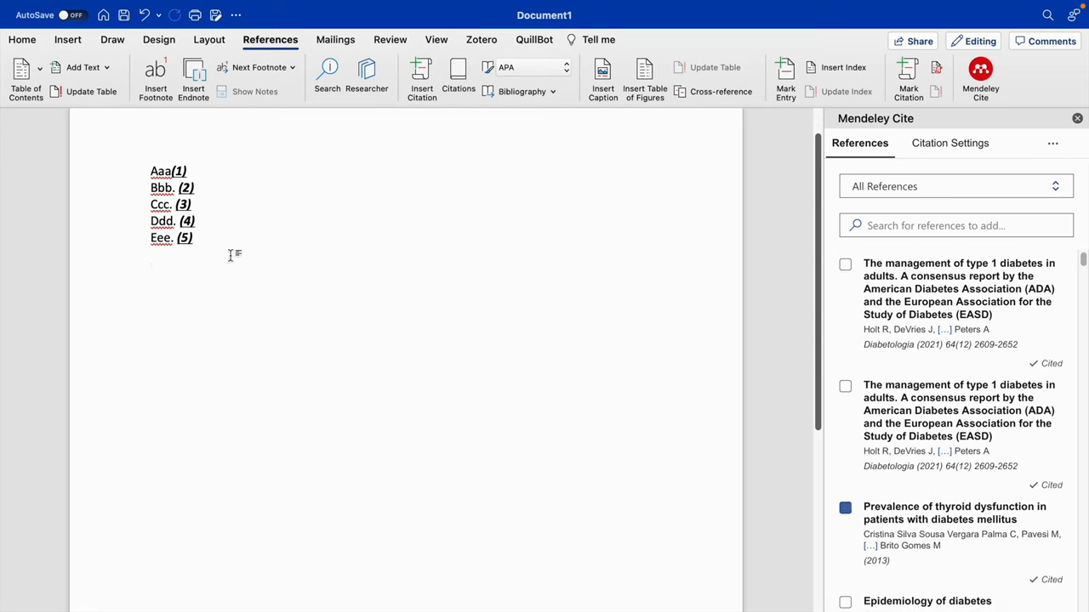
- Insert the numbered bibliography below the five lines via Mendeley Cite and confirm
left_click(1053, 143)
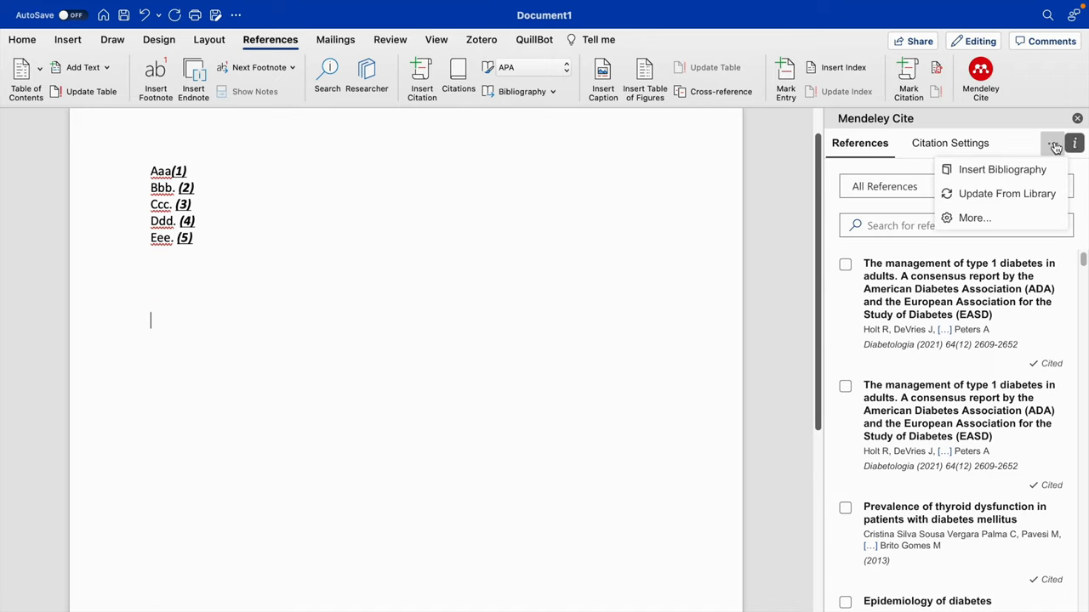
left_click(1055, 143)
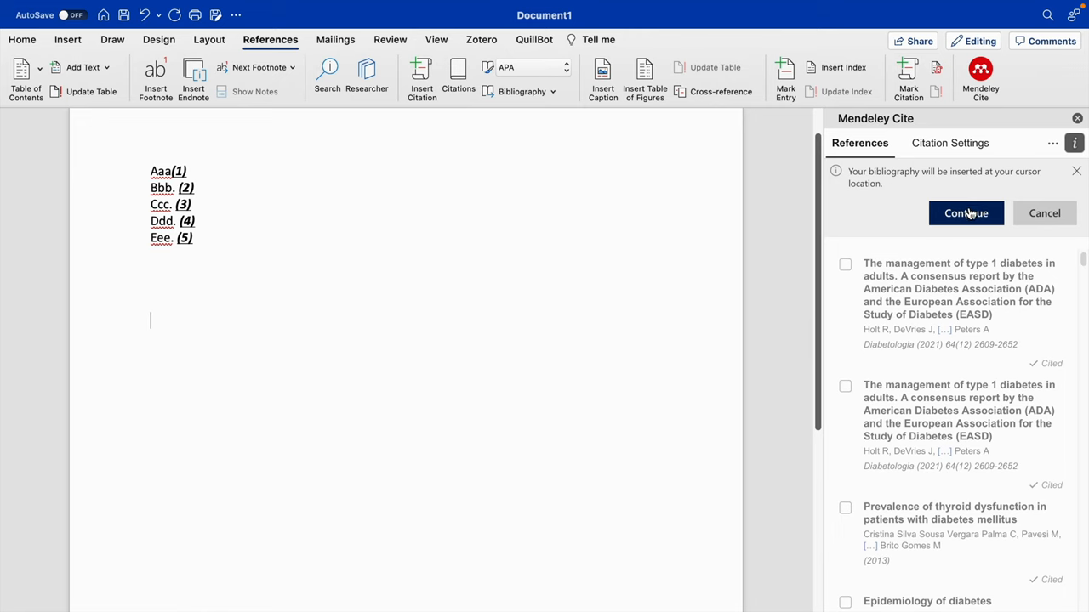
left_click(966, 212)
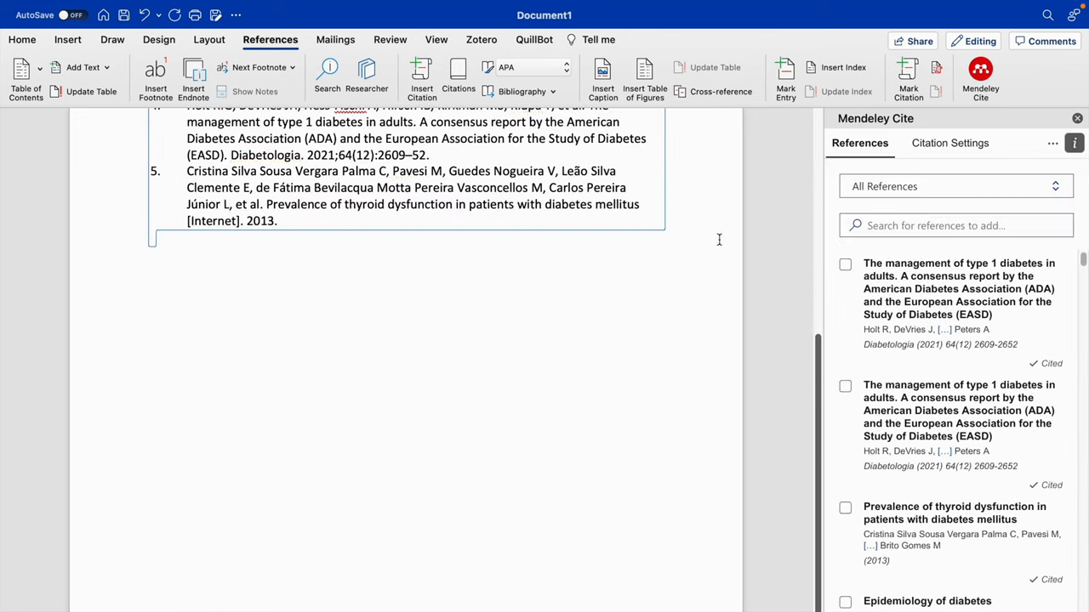